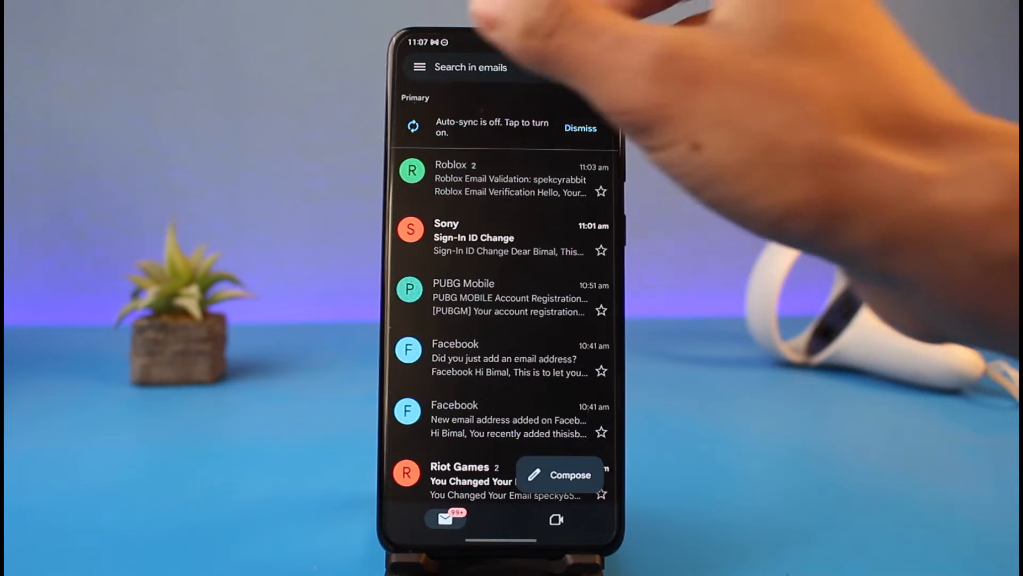
Open Gmail Settings from the navigation drawer to view the linked email accounts
{"action": "left_click", "coordinate": [420, 67]}
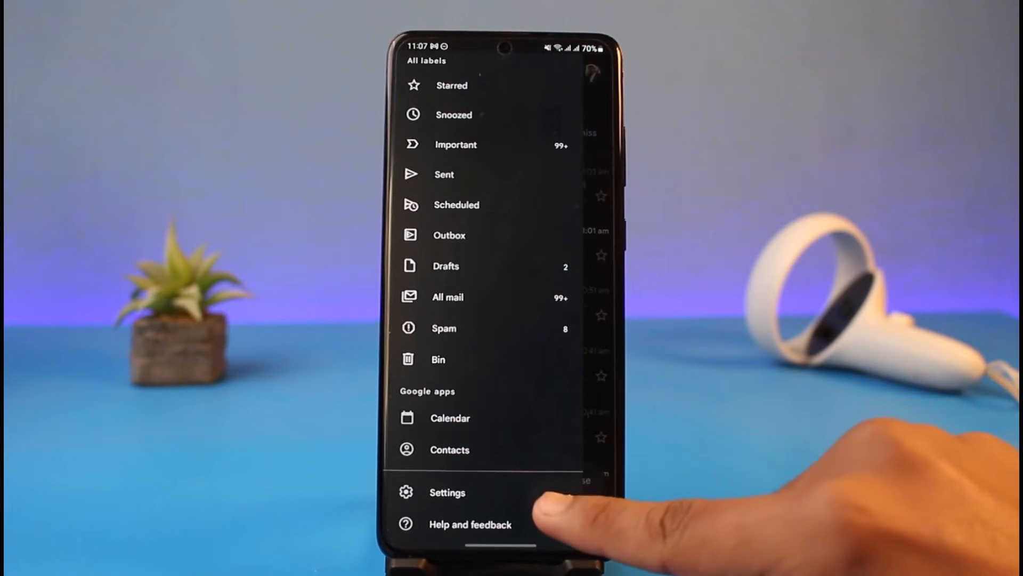
{"action": "left_click", "coordinate": [448, 492]}
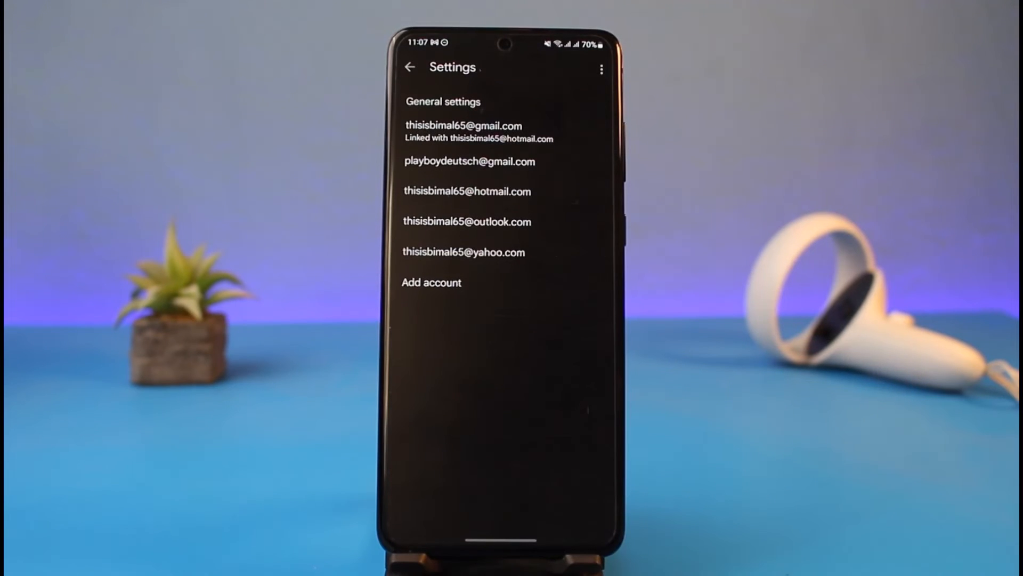